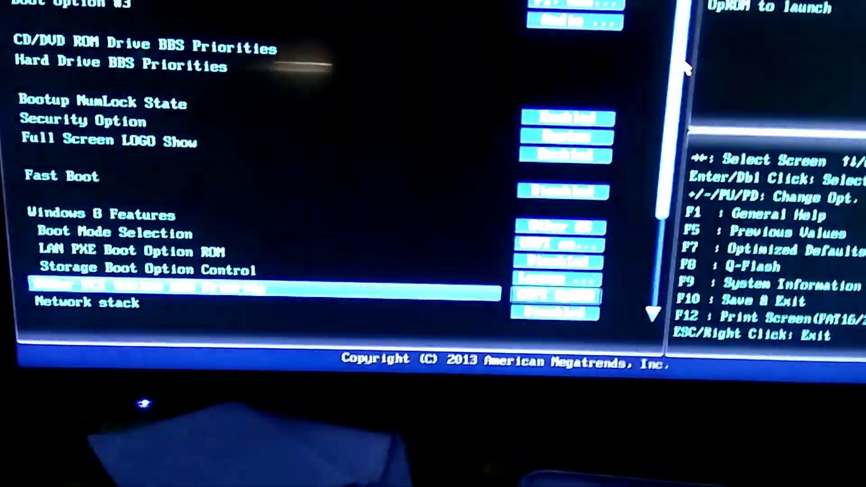
- Move down through the BIOS Features boot options to the Hard Drive BBS Priorities
key("Down")
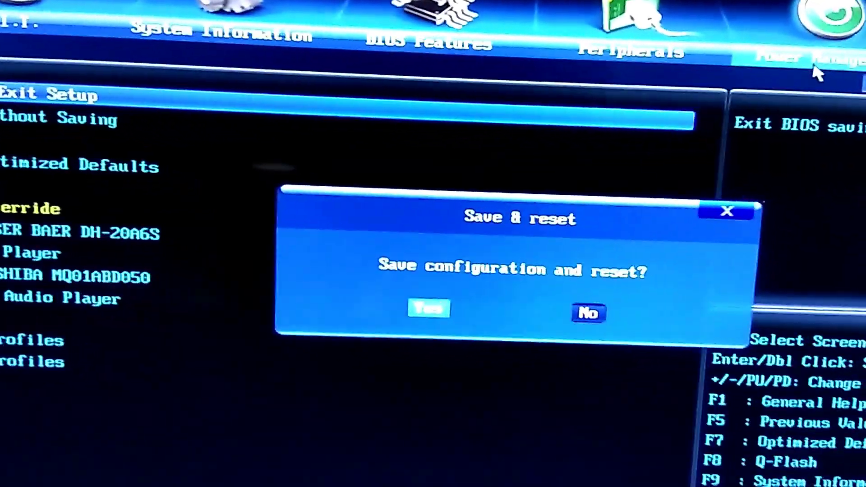
- Confirm Yes in the Save & reset dialog so the machine restarts with the new boot order
left_click(428, 309)
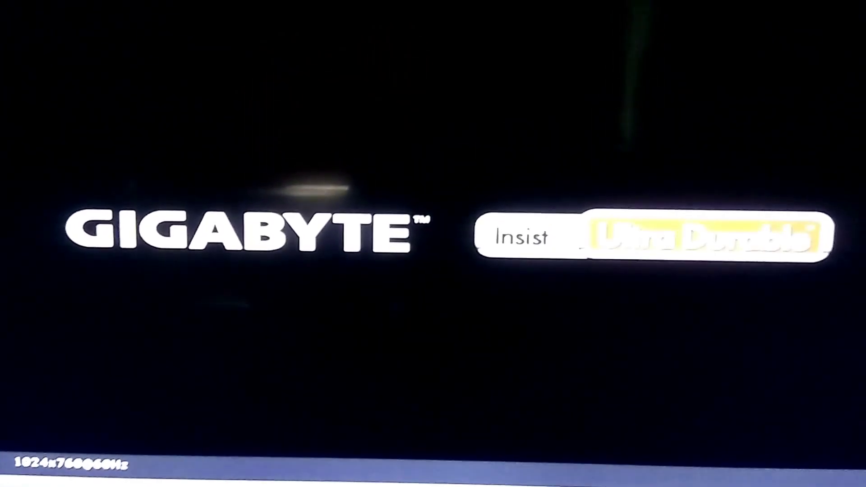